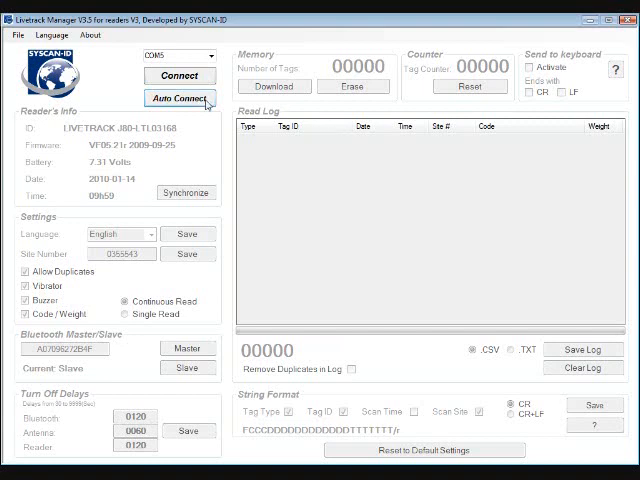
Connect the manager to the Livetrack reader on port COM4.
left_click(180, 98)
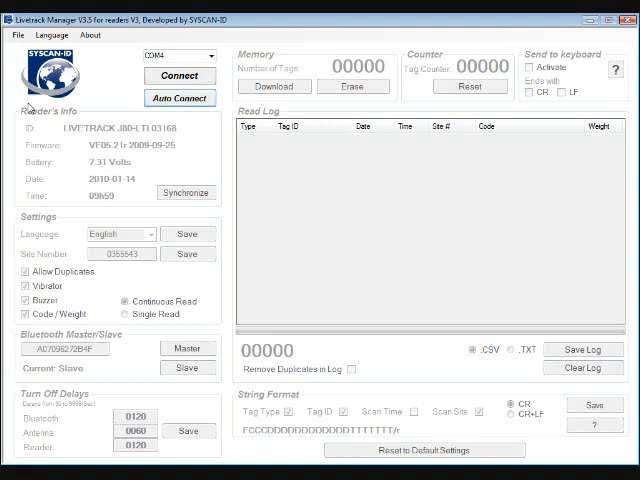
left_click(180, 76)
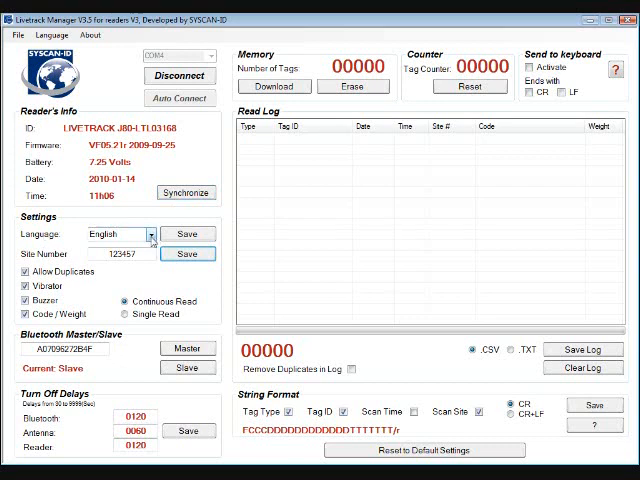
Keep English as the reader language and enter site number 1234567.
left_click(150, 234)
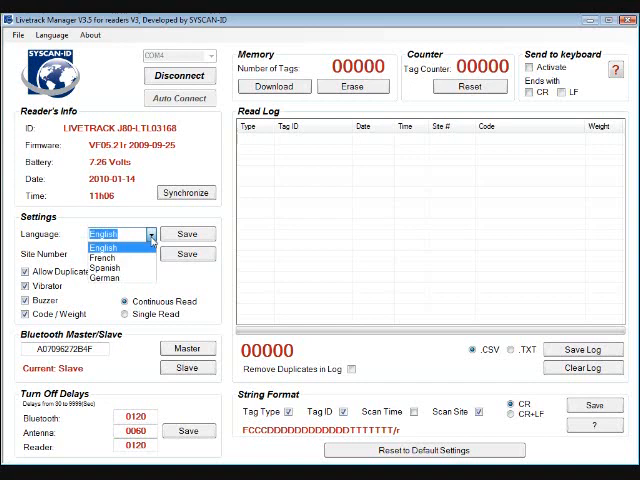
mouse_move(116, 262)
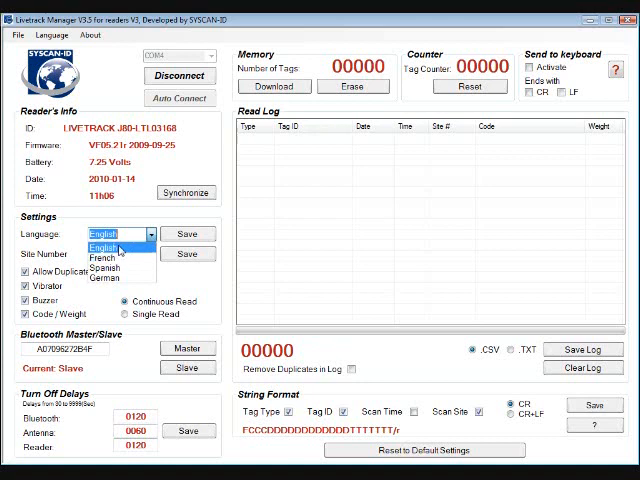
mouse_move(188, 234)
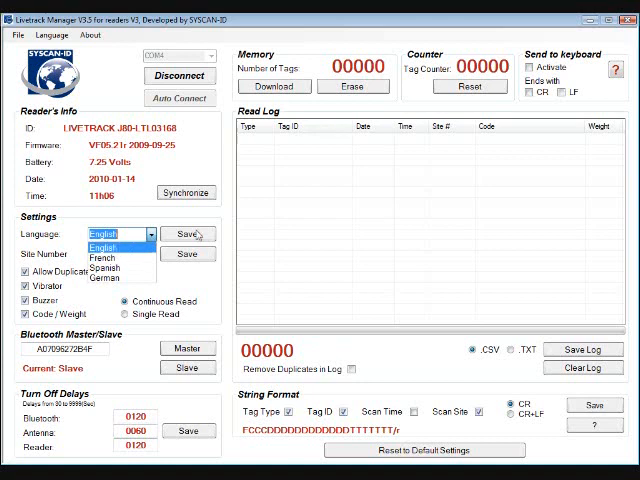
left_click(104, 246)
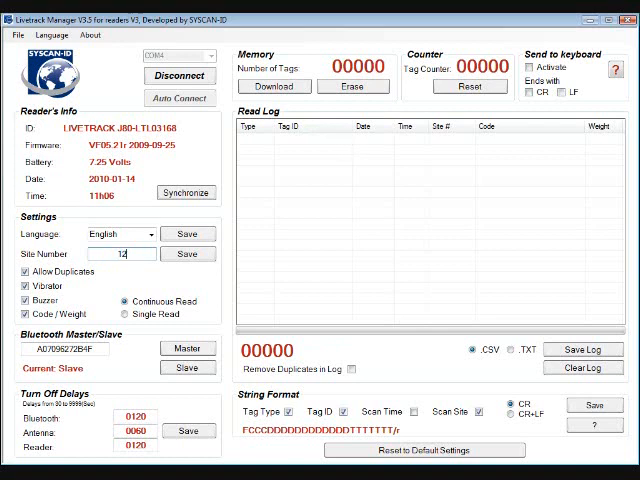
type("1234567")
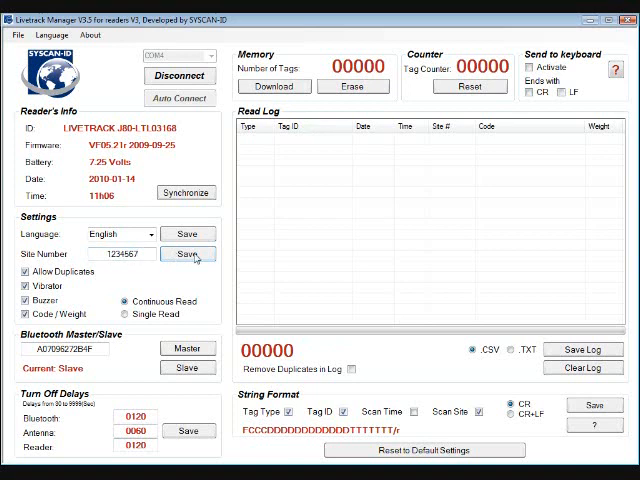
mouse_move(192, 258)
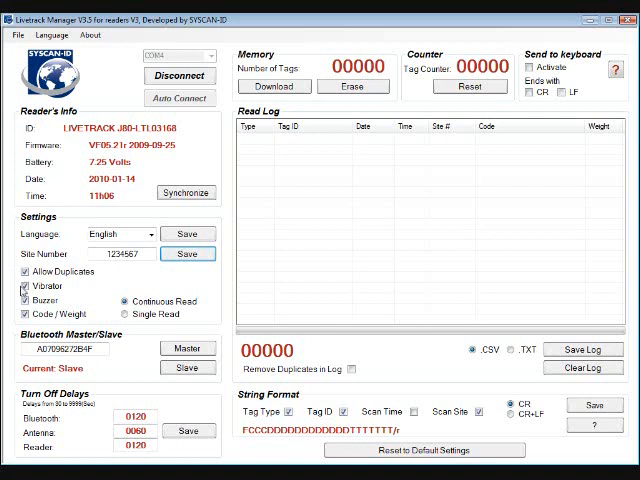
Adjust the alert checkbox and switch the reader from continuous to single-read mode.
left_click(26, 286)
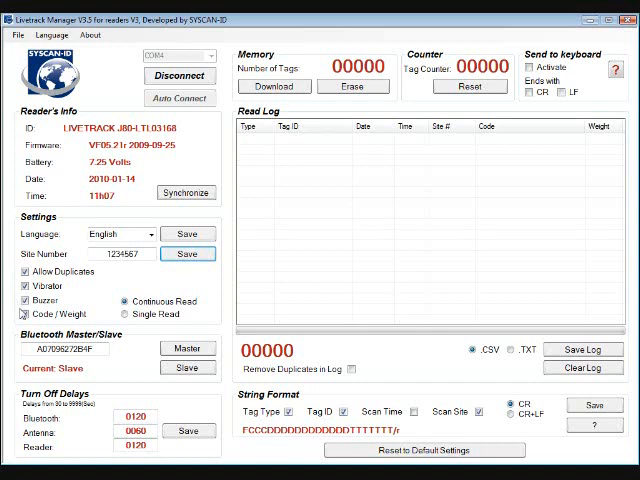
mouse_move(170, 302)
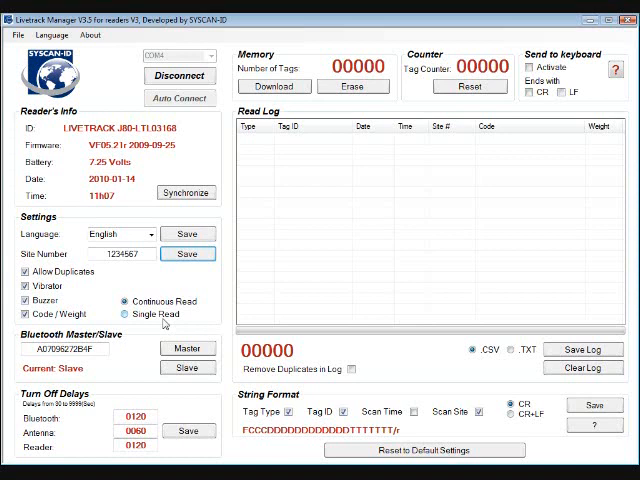
left_click(26, 272)
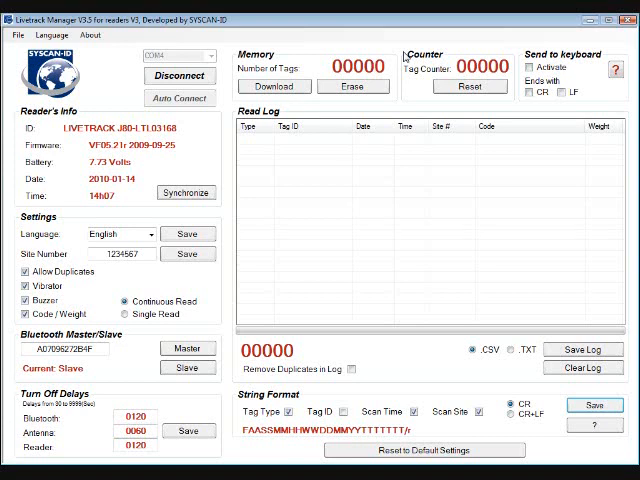
mouse_move(252, 144)
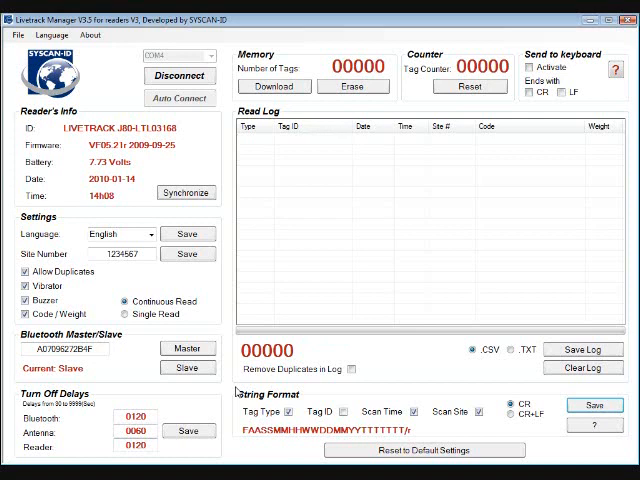
Clear the old entries from the read log.
left_click(344, 406)
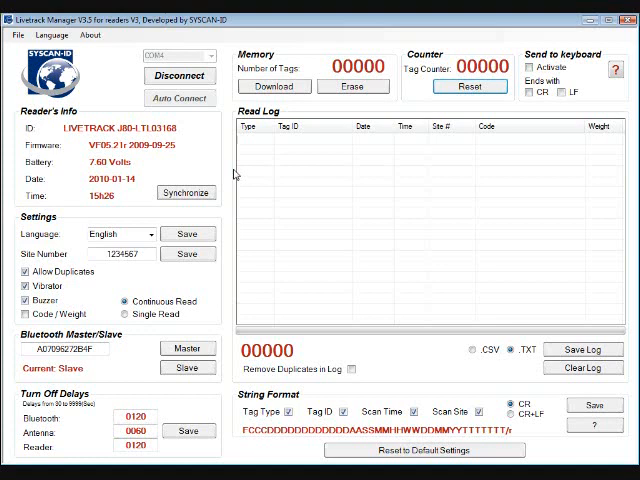
mouse_move(228, 164)
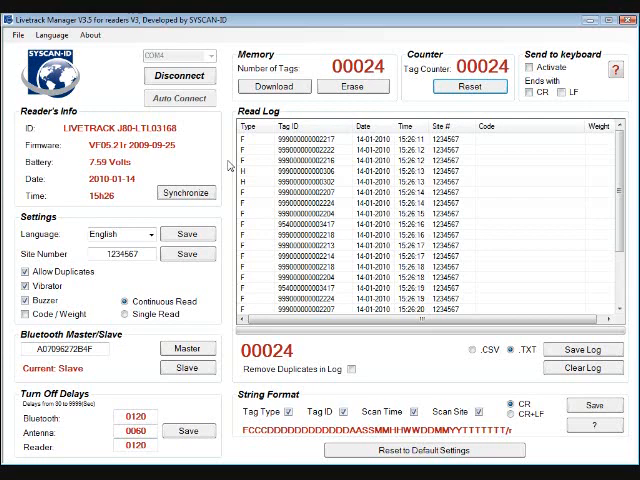
mouse_move(230, 160)
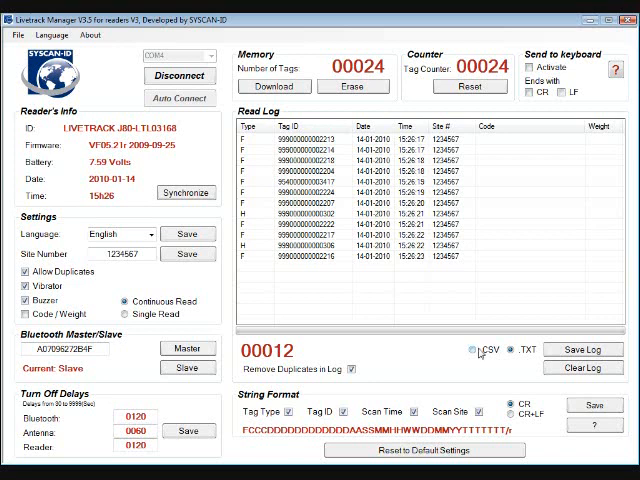
Choose TXT as the log format and begin saving the 12-tag read log.
left_click(514, 350)
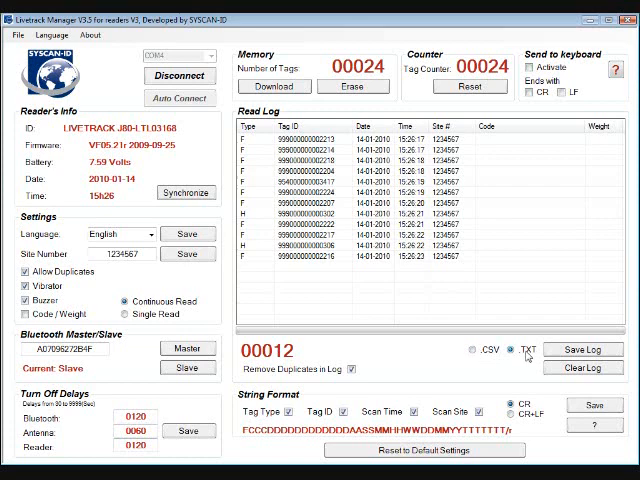
mouse_move(584, 350)
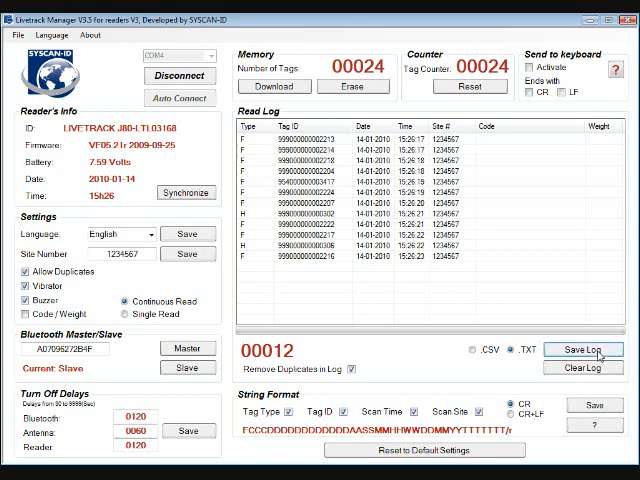
left_click(584, 350)
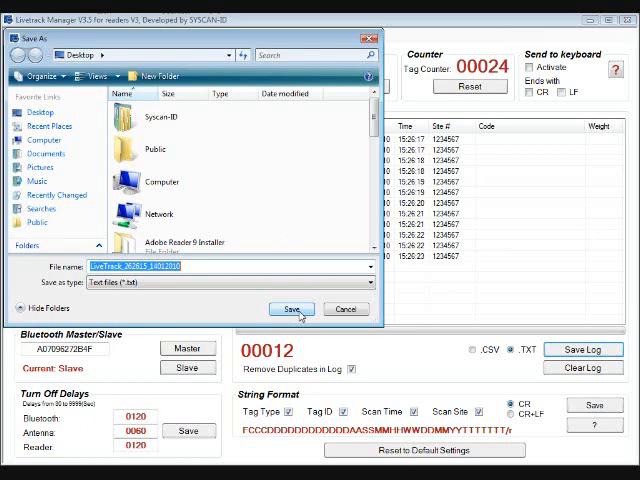
Save the deduplicated read log as a .txt file on the Desktop.
left_click(292, 308)
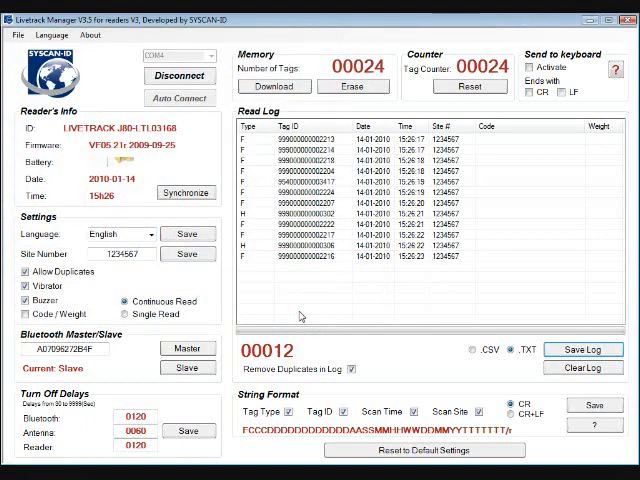
left_click(584, 348)
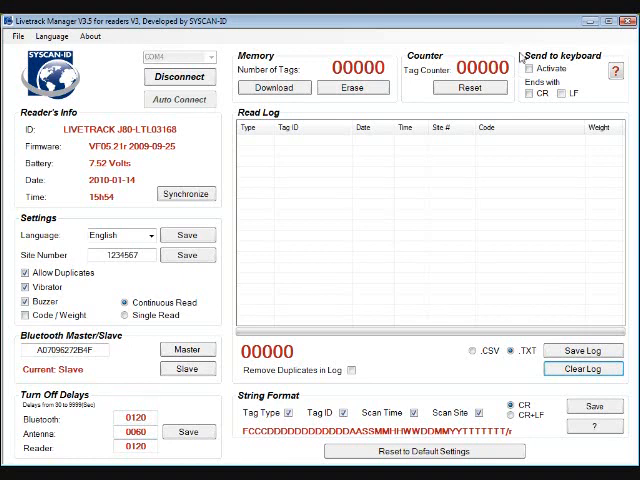
Enable Send to keyboard so scanned tags are typed out.
left_click(524, 68)
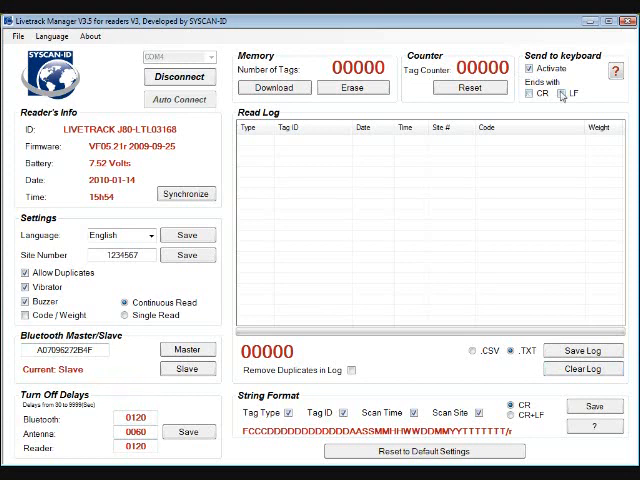
left_click(530, 96)
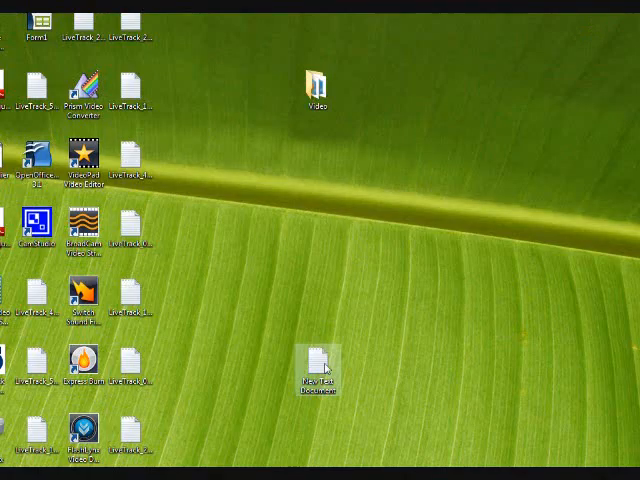
Open the blank New Text Document from the desktop in Notepad.
double_click(316, 364)
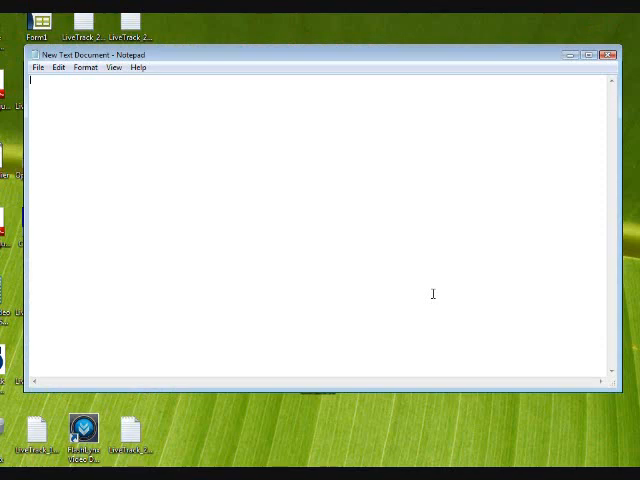